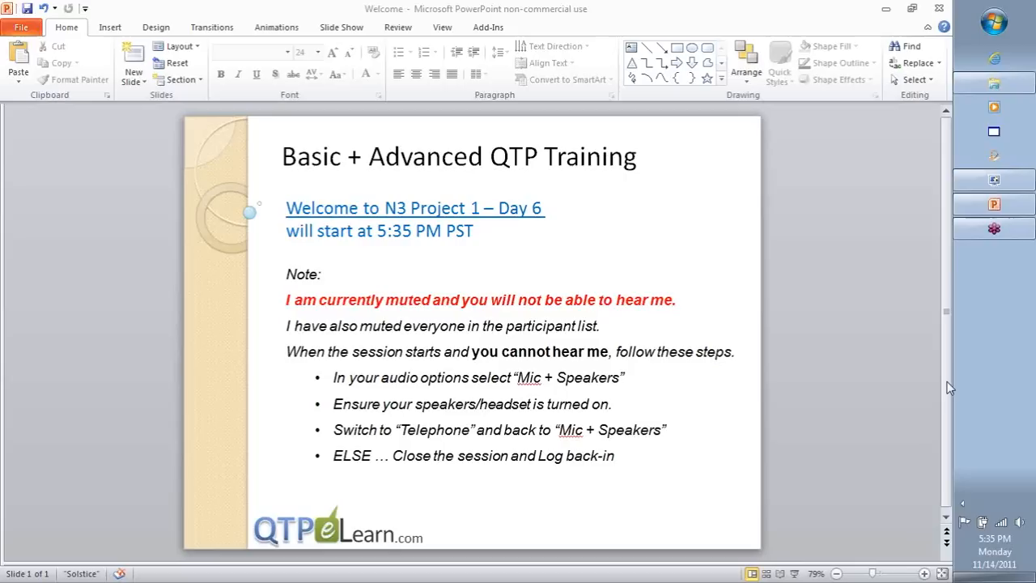
{"action": "mouse_move", "coordinate": [955, 393]}
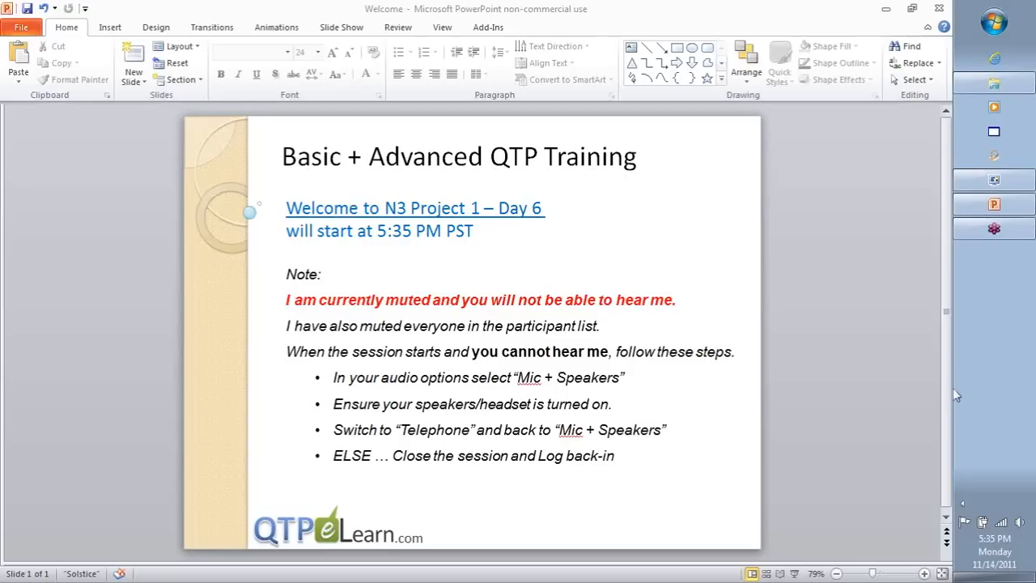
{"action": "mouse_move", "coordinate": [836, 418]}
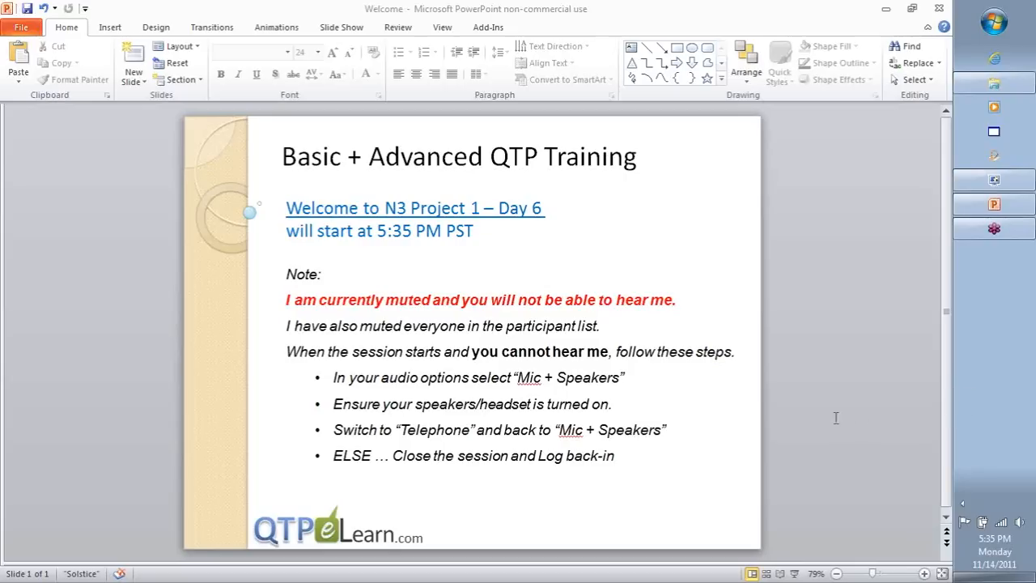
{"action": "mouse_move", "coordinate": [822, 390]}
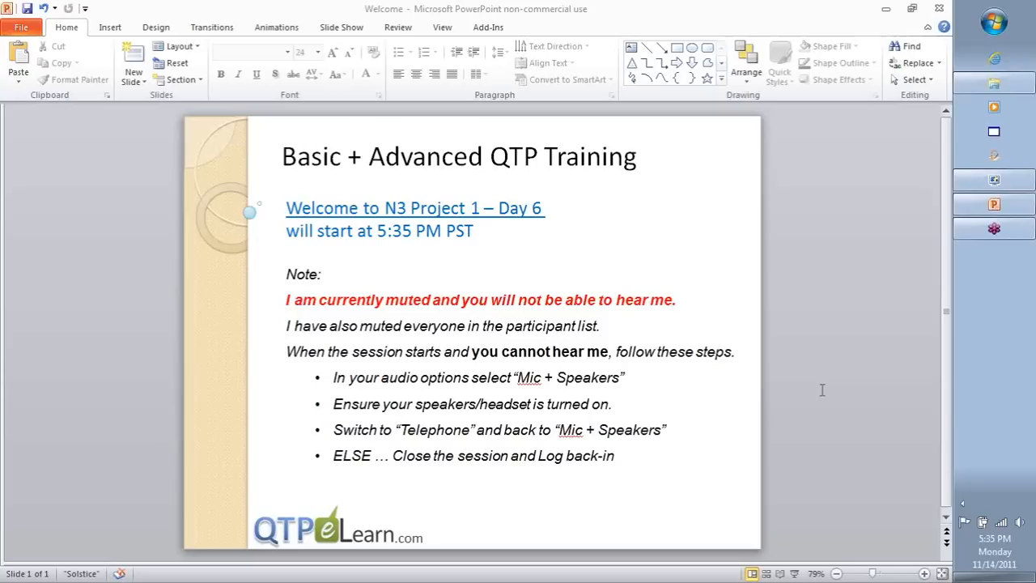
{"action": "mouse_move", "coordinate": [821, 407]}
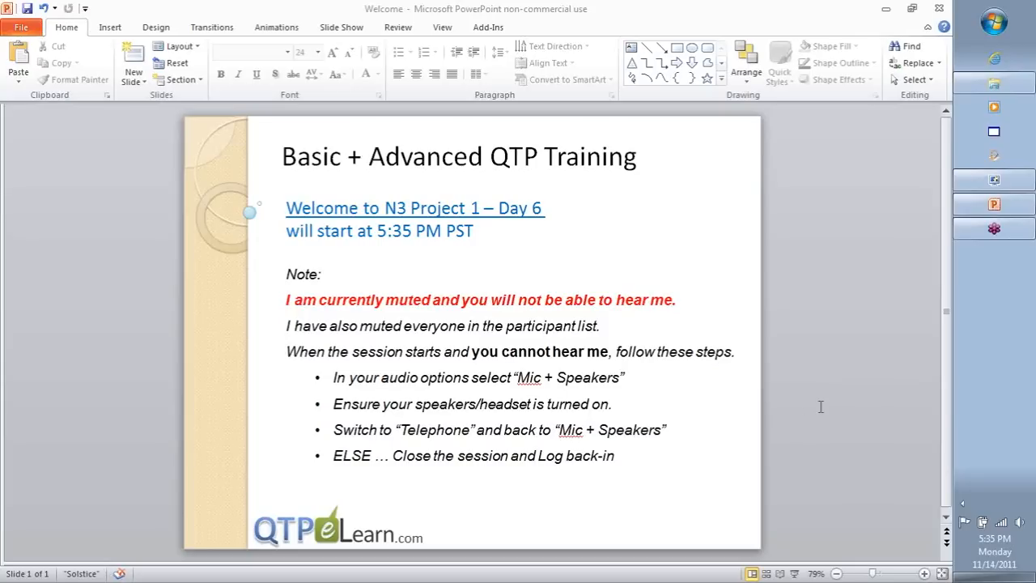
{"action": "mouse_move", "coordinate": [924, 419]}
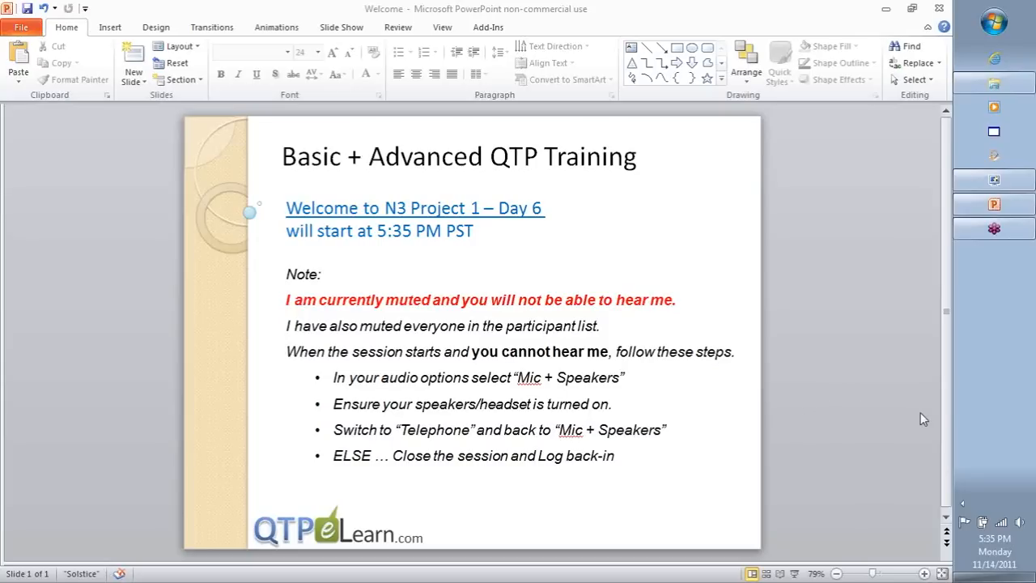
{"action": "mouse_move", "coordinate": [1016, 30]}
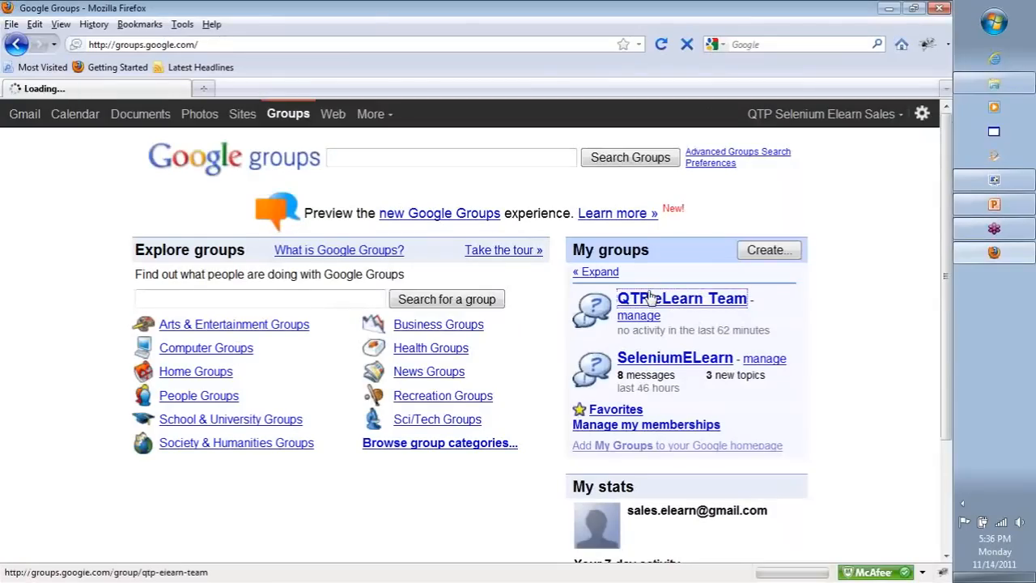
Open QTP eLearn Team's 'New Home for Files' post and follow the qtpelearn site link
{"action": "left_click", "coordinate": [682, 297]}
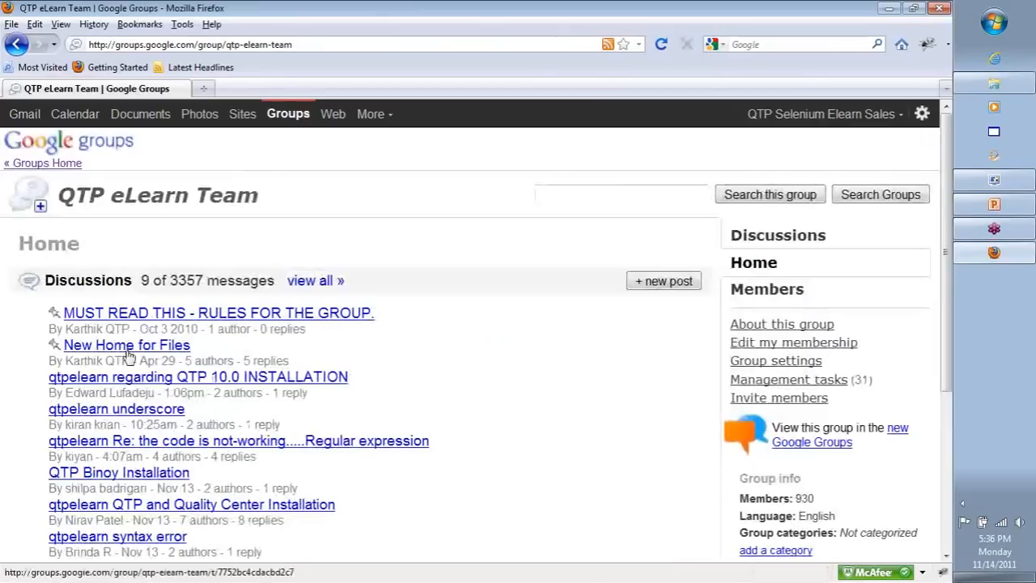
{"action": "left_click", "coordinate": [126, 344]}
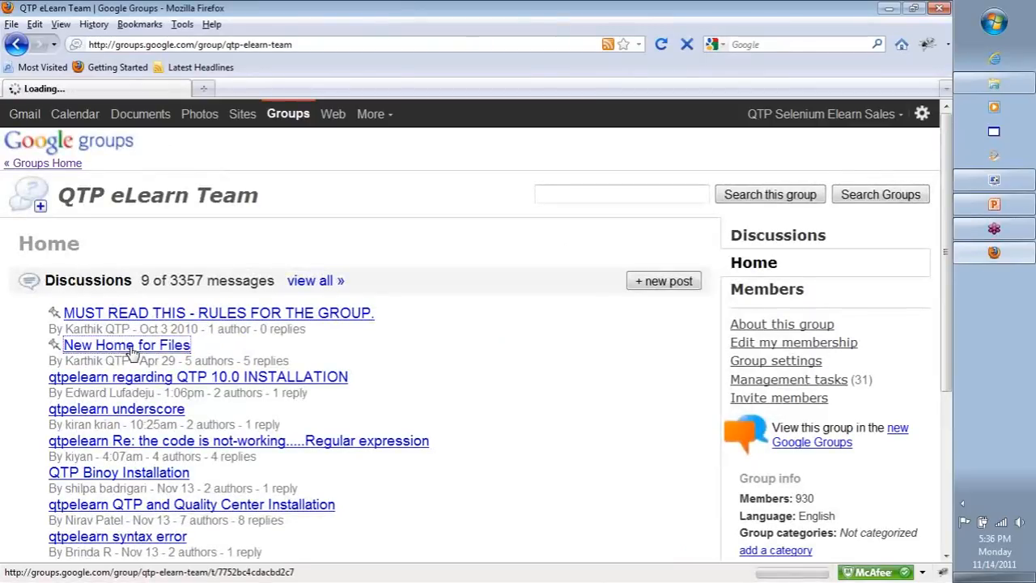
{"action": "left_click", "coordinate": [126, 345]}
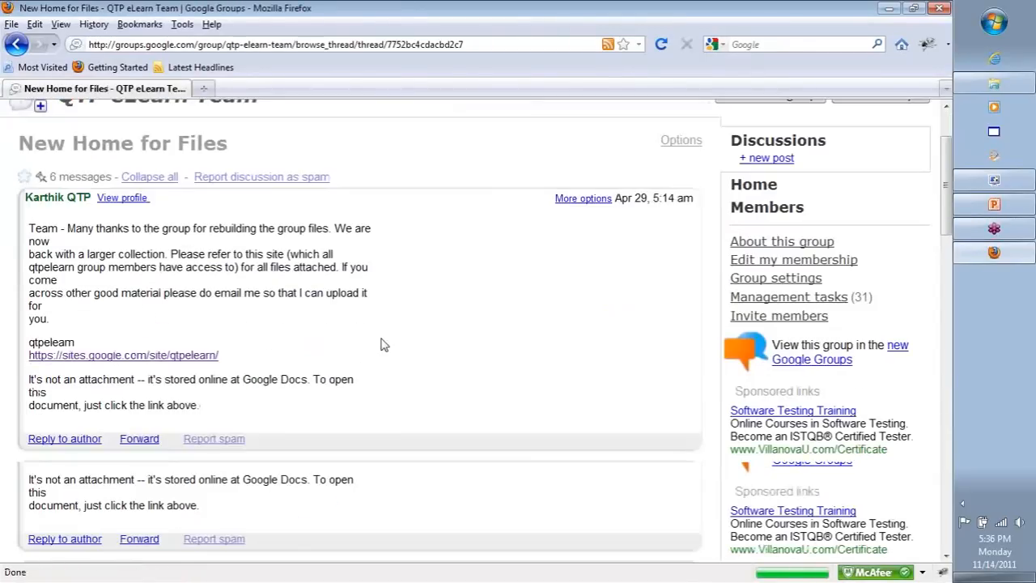
{"action": "left_click", "coordinate": [123, 355]}
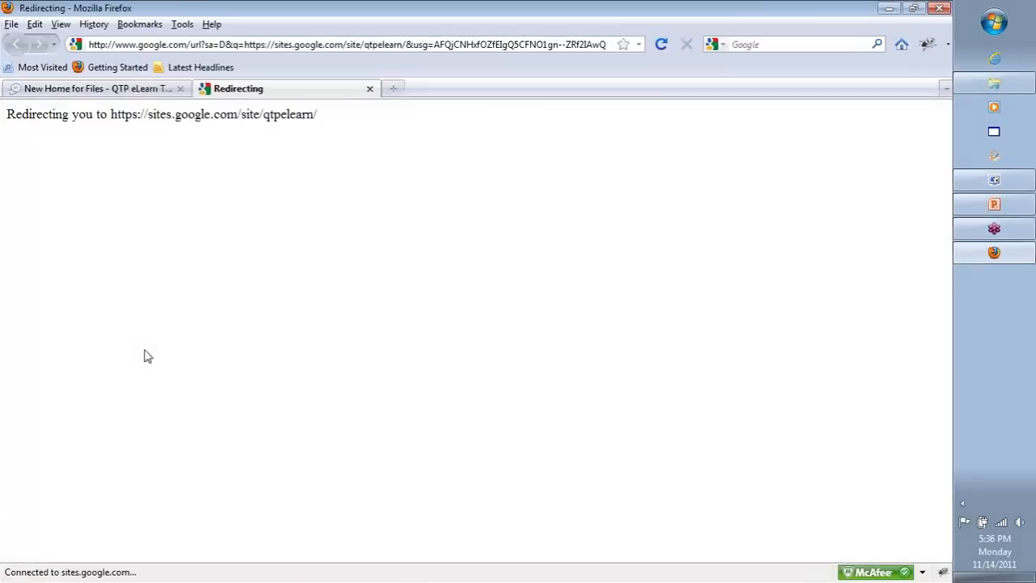
{"action": "mouse_move", "coordinate": [348, 305]}
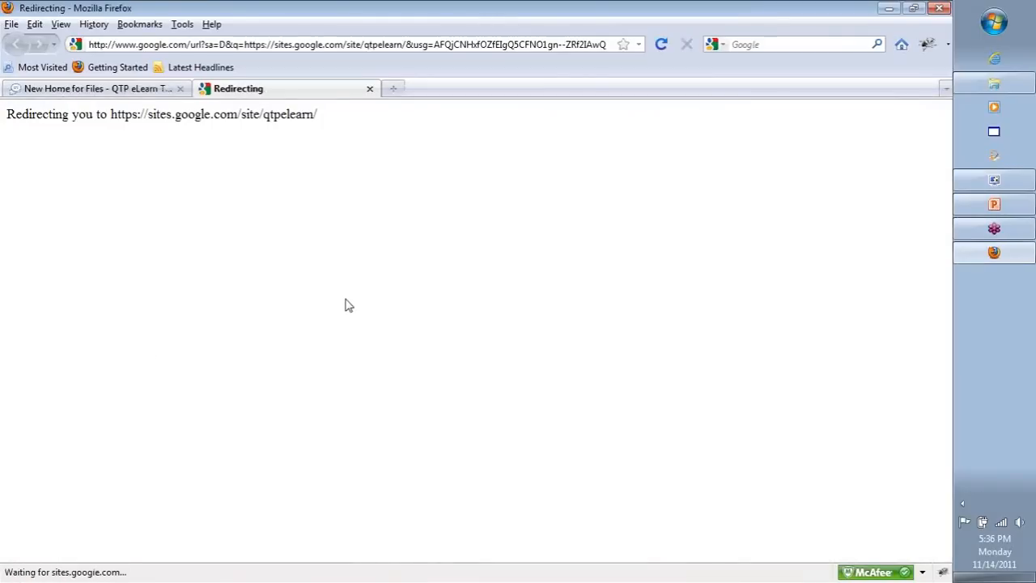
{"action": "left_click_drag", "start_coordinate": [132, 114], "coordinate": [317, 114]}
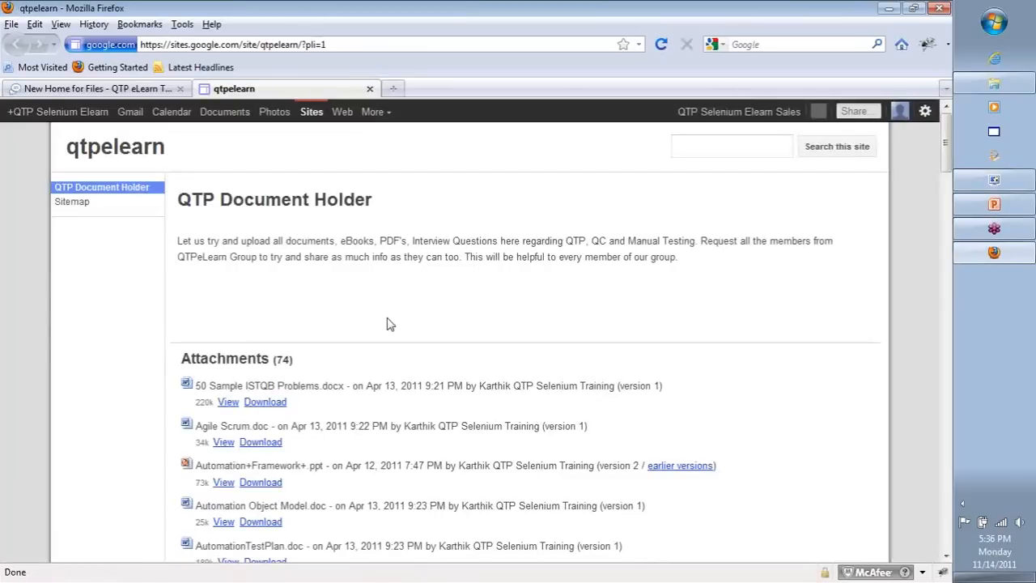
Scroll through the QTP Document Holder attachments list of 74 files
{"action": "scroll", "scroll_direction": "down", "scroll_amount": 3}
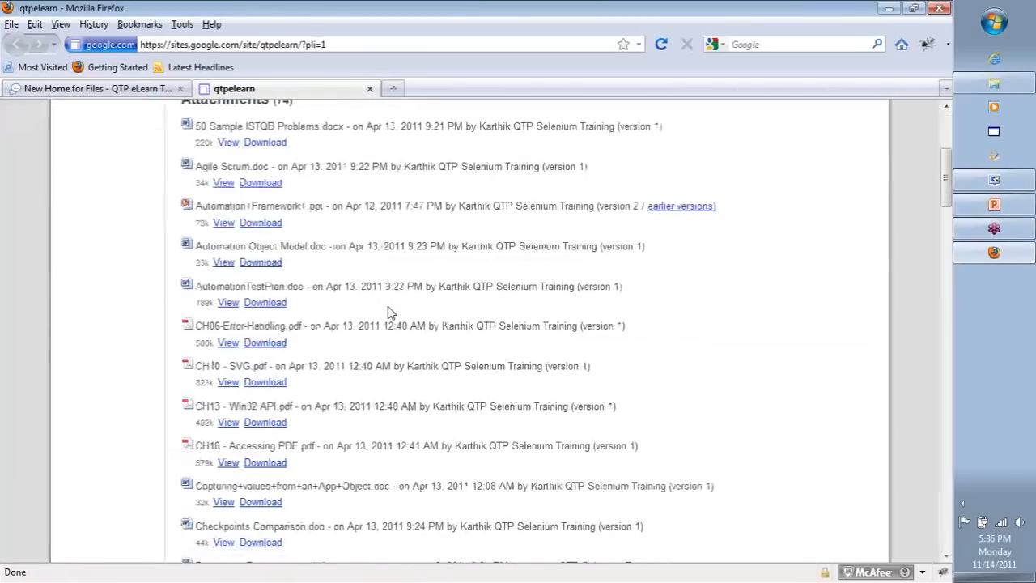
{"action": "scroll", "scroll_direction": "down", "scroll_amount": 3}
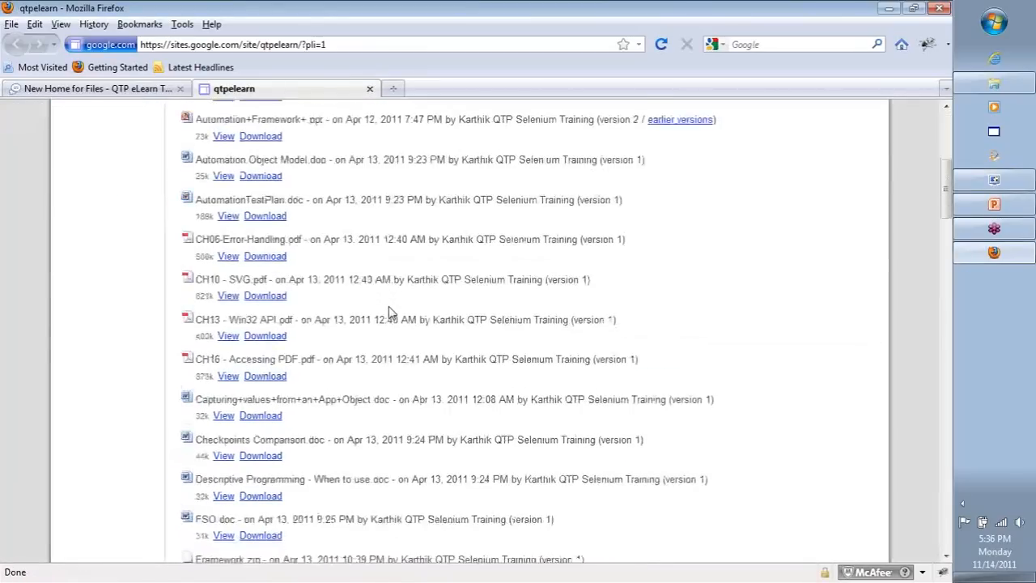
{"action": "scroll", "scroll_direction": "down", "scroll_amount": 3}
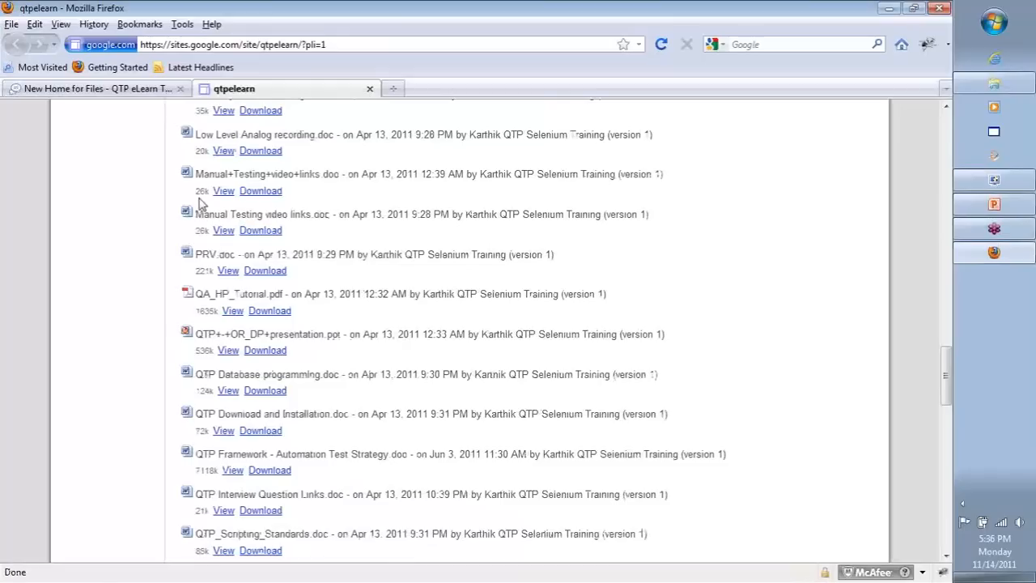
{"action": "mouse_move", "coordinate": [364, 399]}
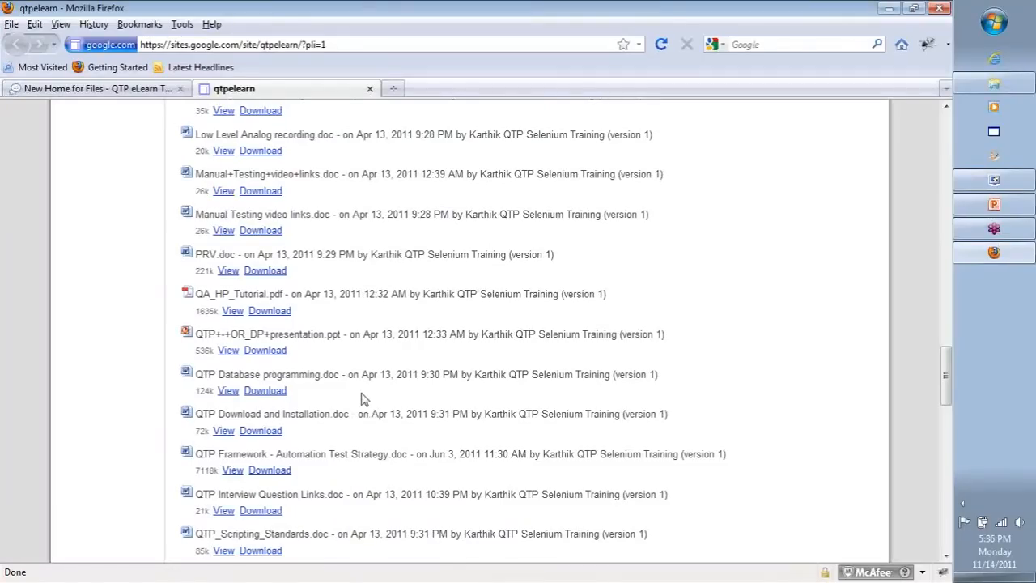
{"action": "scroll", "scroll_direction": "down", "scroll_amount": 3}
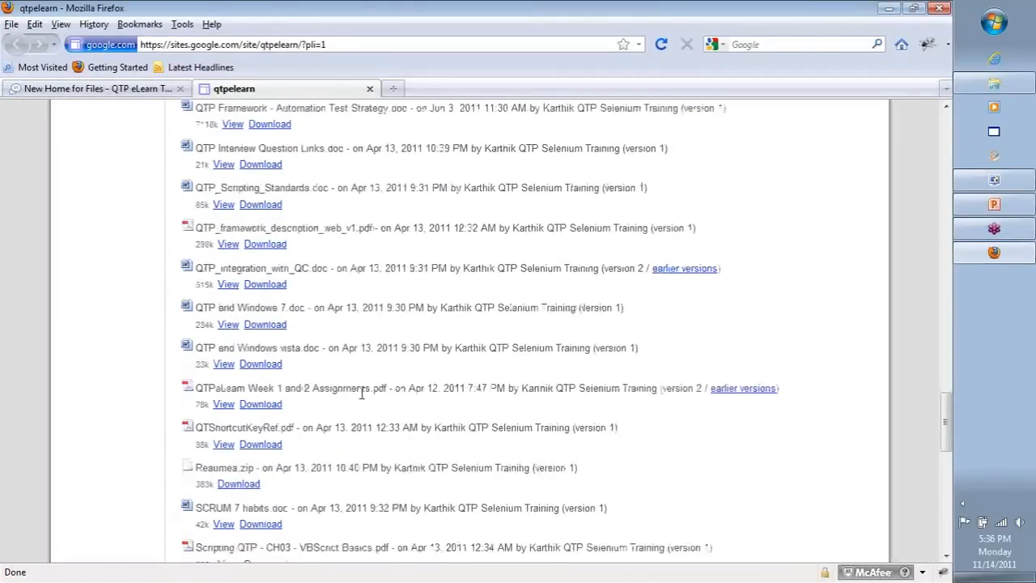
{"action": "scroll", "scroll_direction": "down", "scroll_amount": 3}
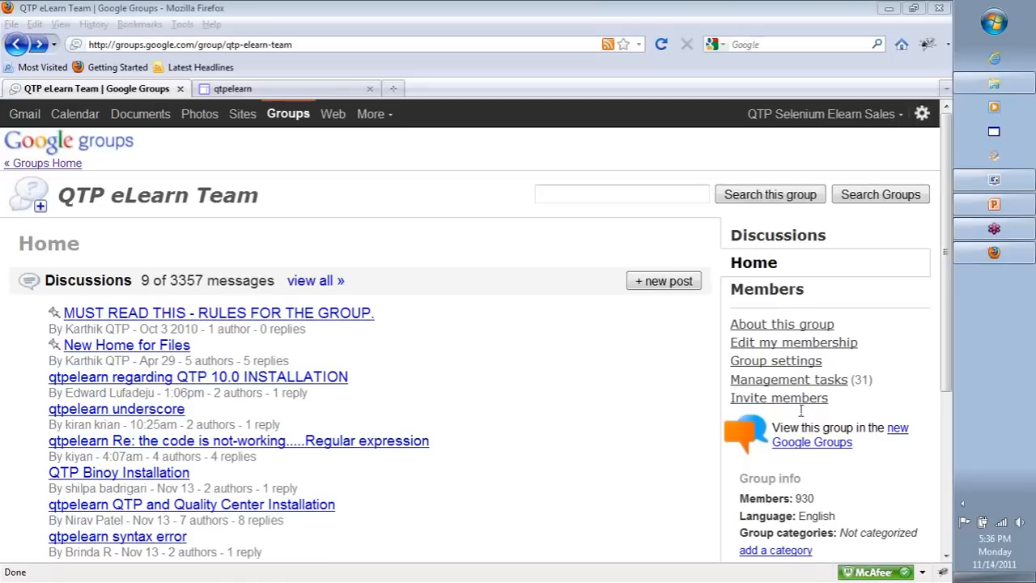
{"action": "mouse_move", "coordinate": [837, 414]}
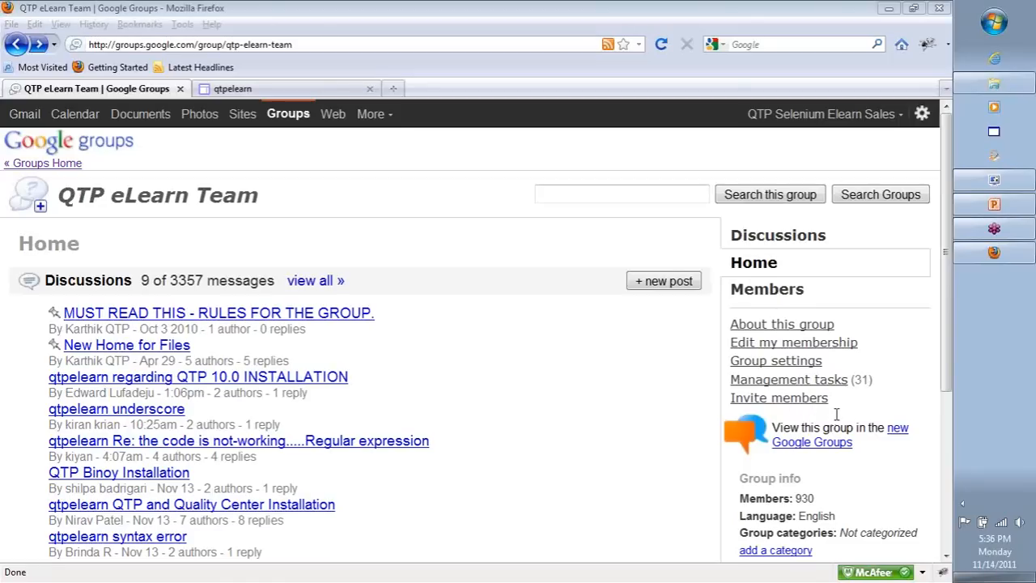
{"action": "mouse_move", "coordinate": [812, 413]}
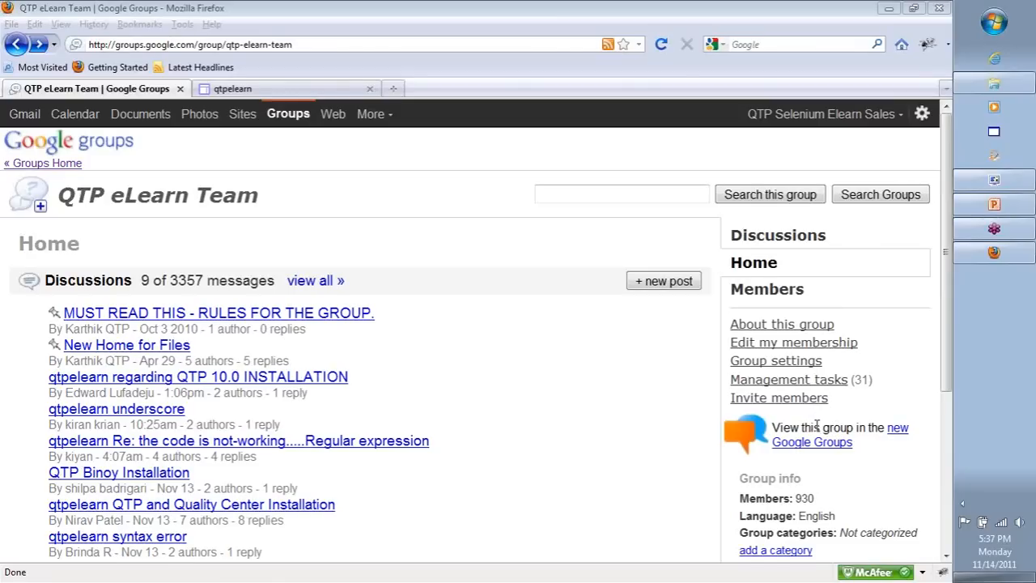
{"action": "mouse_move", "coordinate": [885, 439]}
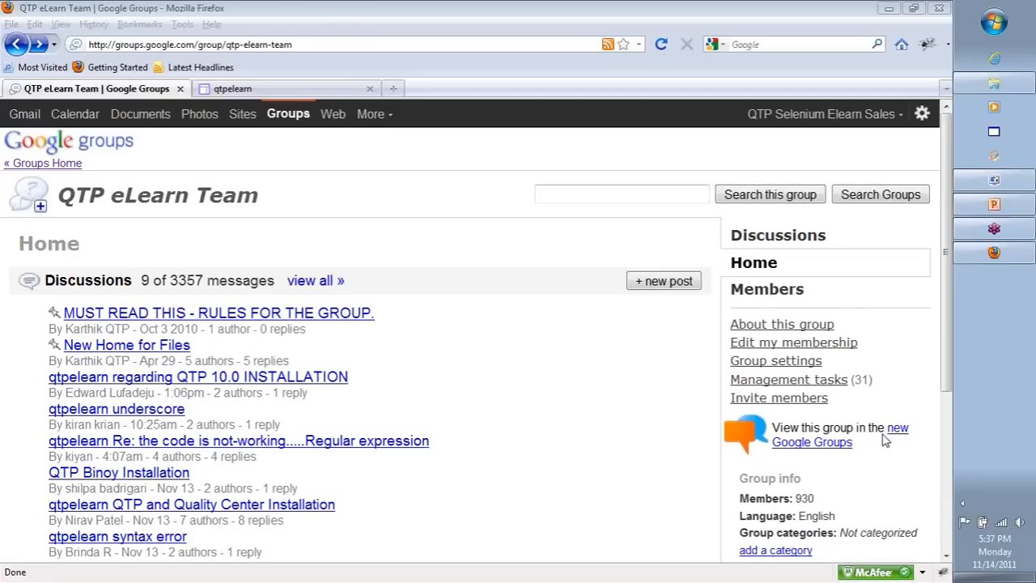
{"action": "mouse_move", "coordinate": [830, 439]}
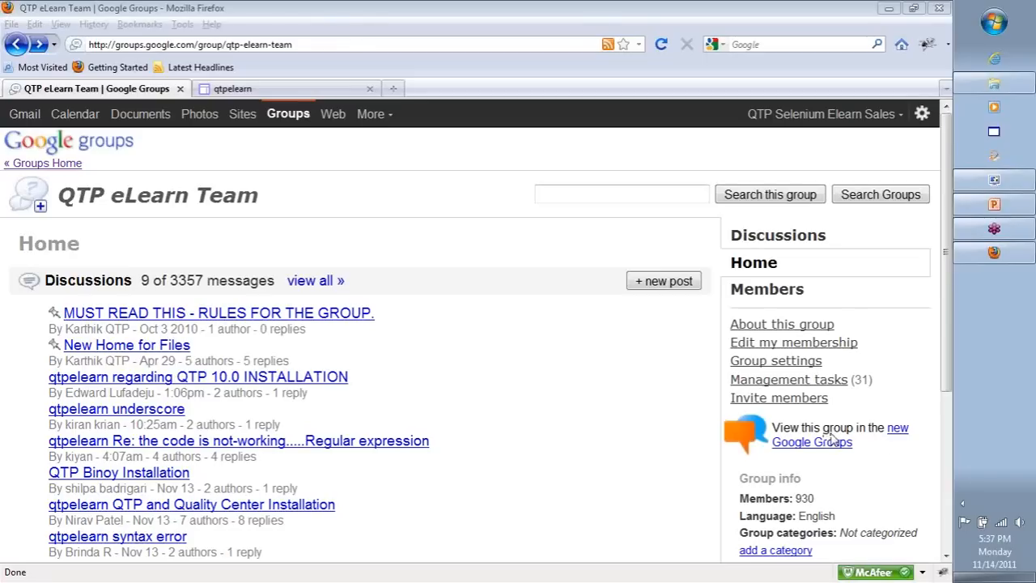
{"action": "mouse_move", "coordinate": [995, 178]}
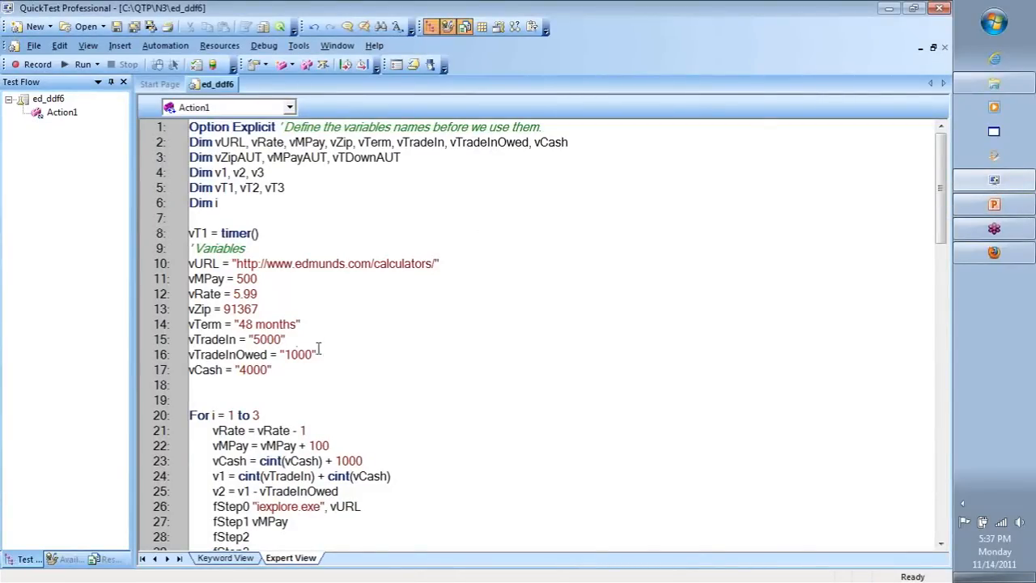
Restore the QuickTest Professional window to a smaller size
{"action": "double_click", "coordinate": [297, 355]}
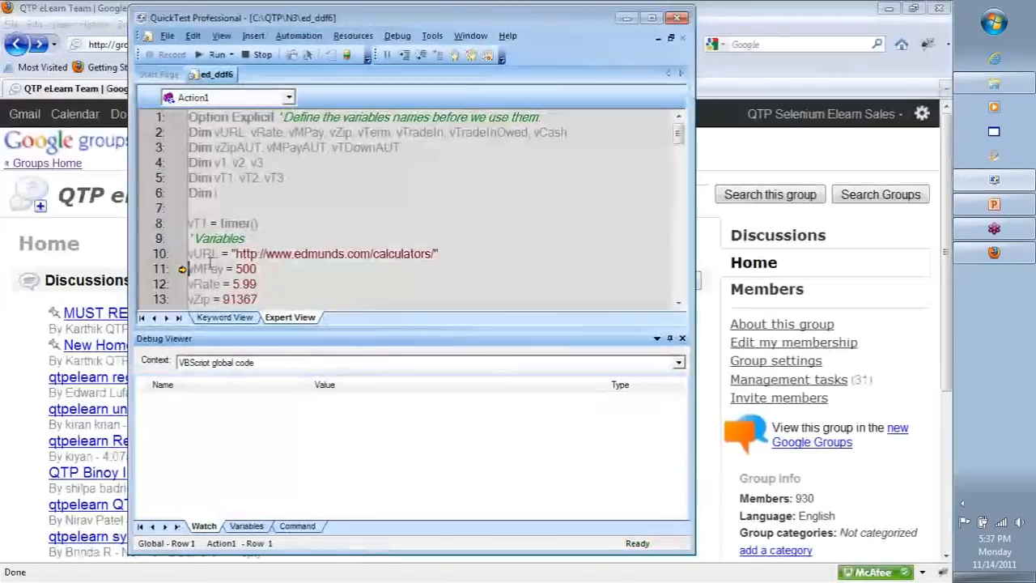
Show the Debug Viewer variables, with only vURL set, then launch Internet Explorer
{"action": "left_click", "coordinate": [246, 526]}
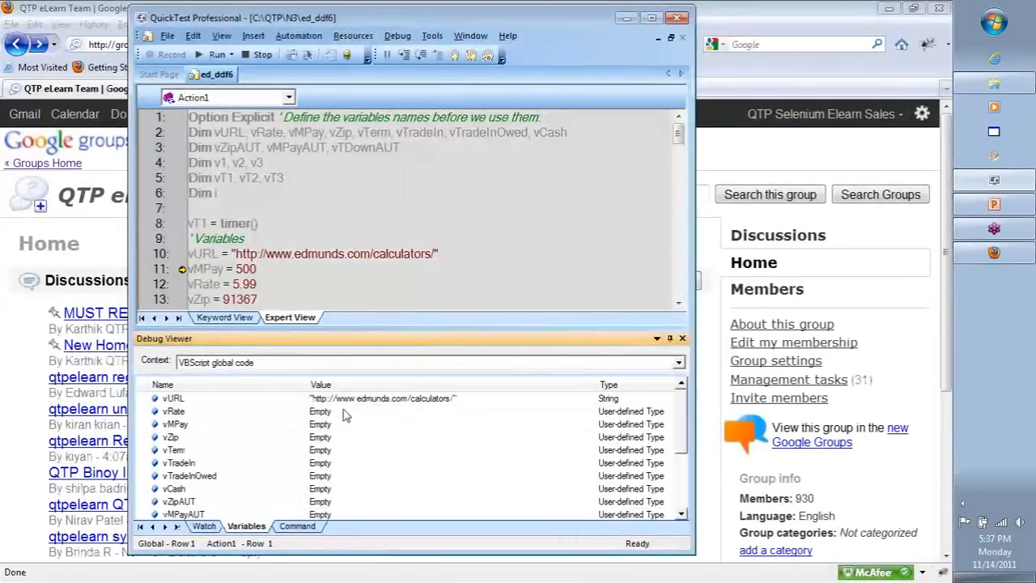
{"action": "mouse_move", "coordinate": [358, 478]}
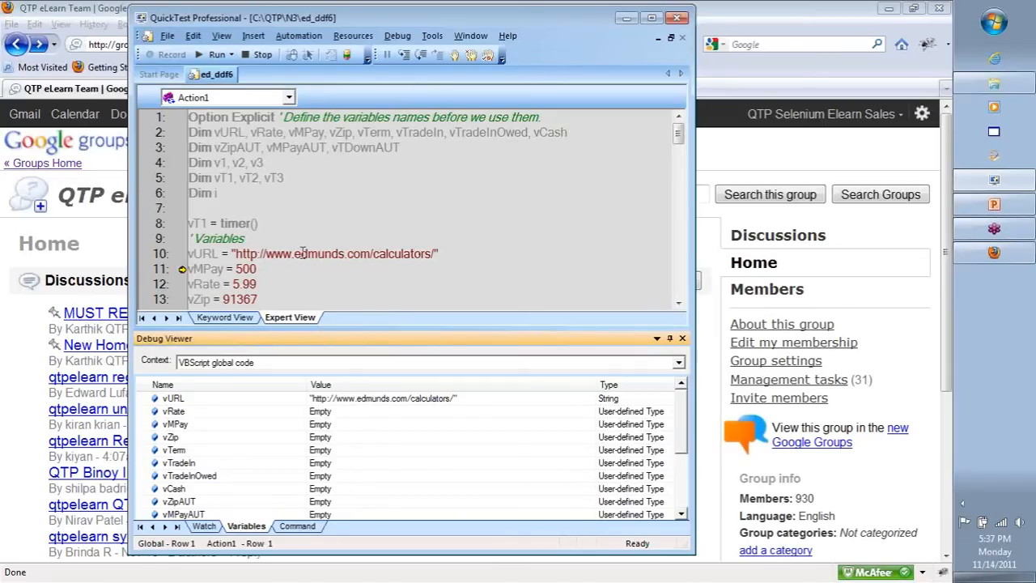
{"action": "mouse_move", "coordinate": [847, 411]}
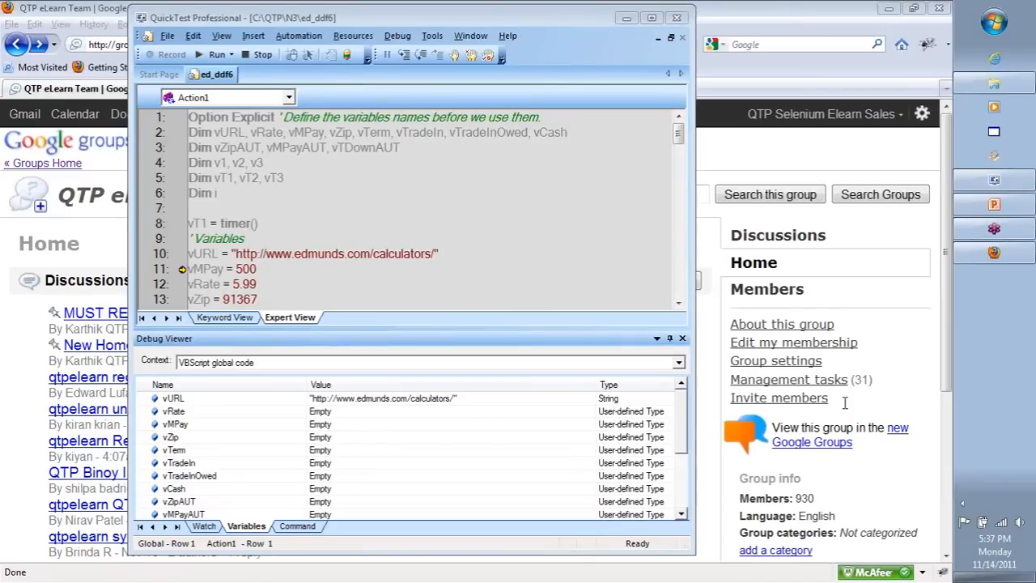
{"action": "mouse_move", "coordinate": [855, 389]}
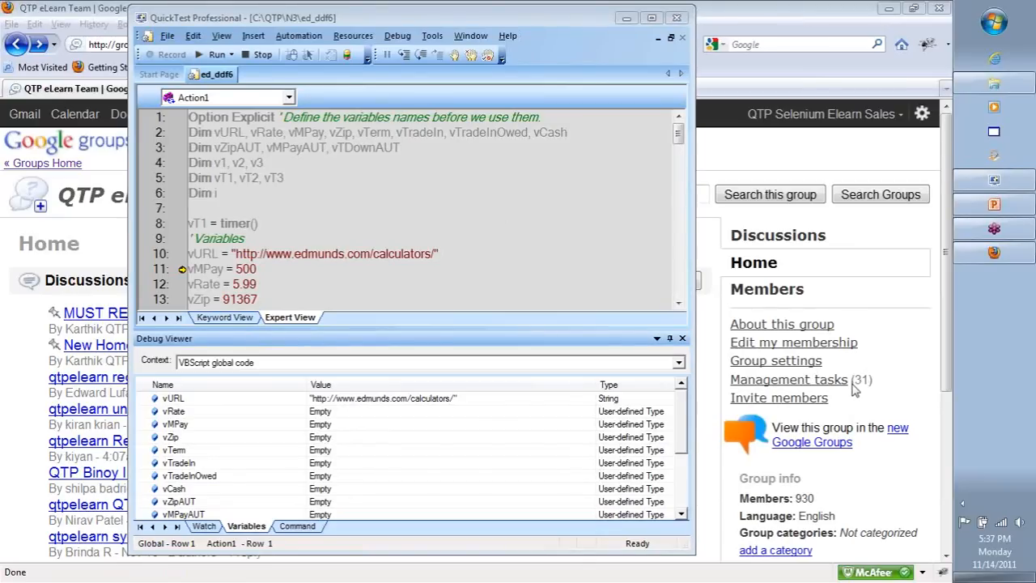
{"action": "mouse_move", "coordinate": [856, 388]}
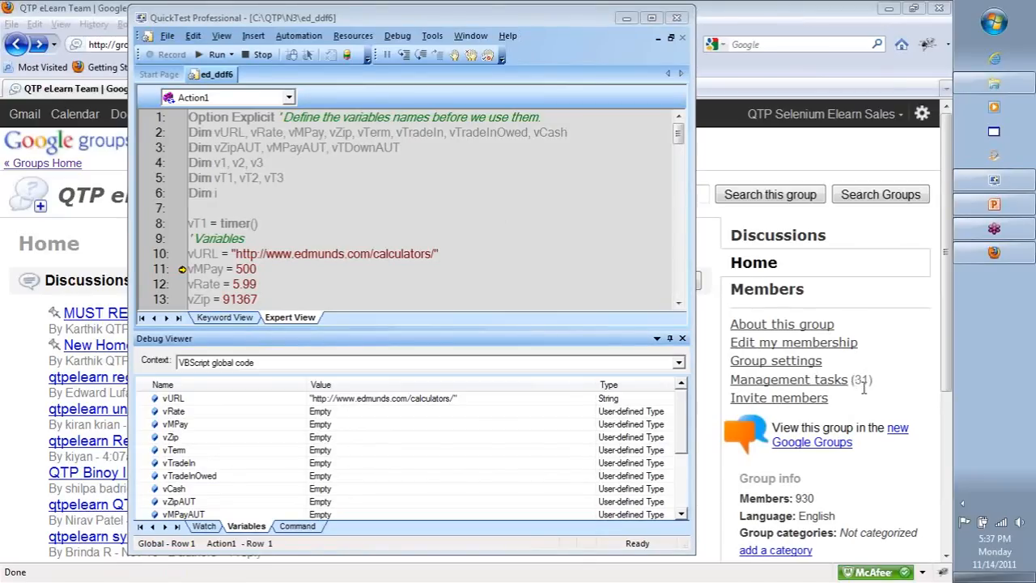
{"action": "mouse_move", "coordinate": [850, 415]}
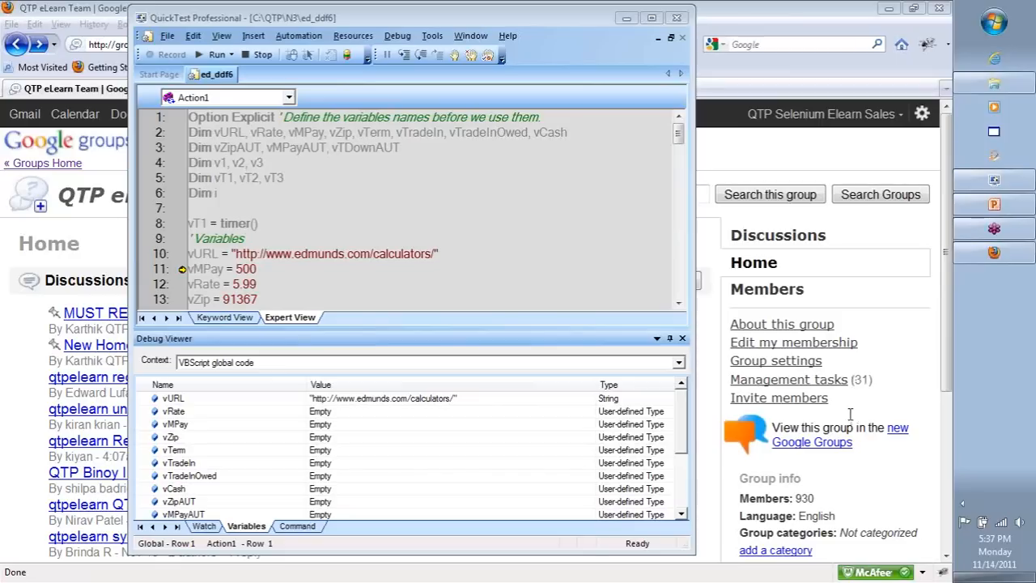
{"action": "mouse_move", "coordinate": [850, 414]}
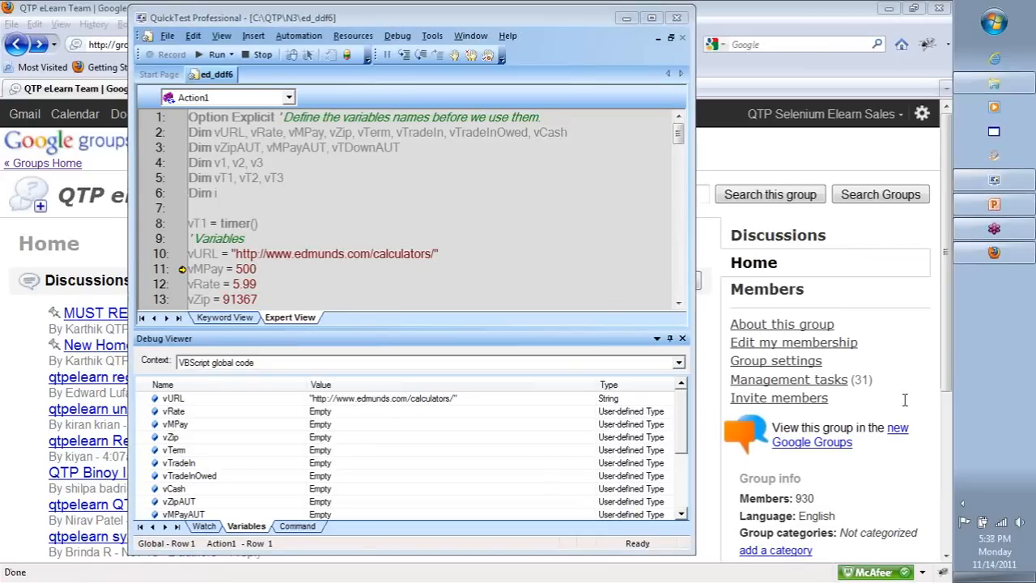
{"action": "mouse_move", "coordinate": [904, 437]}
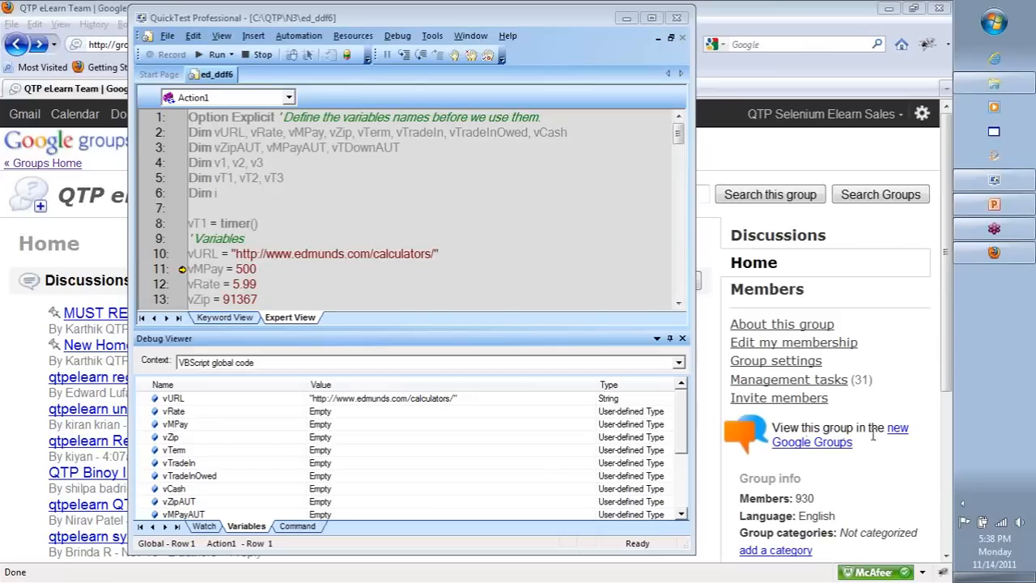
{"action": "mouse_move", "coordinate": [890, 440]}
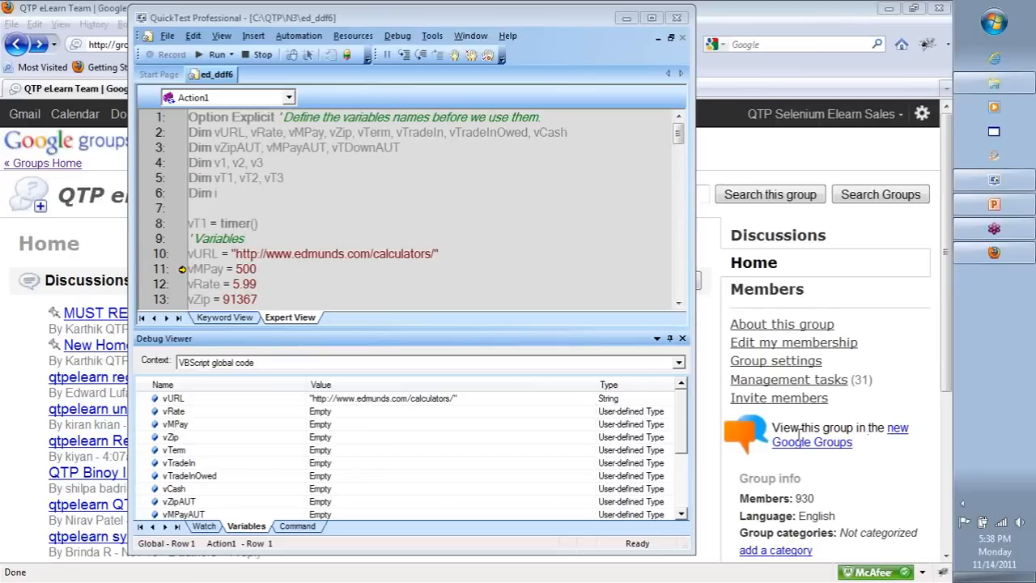
{"action": "mouse_move", "coordinate": [864, 429]}
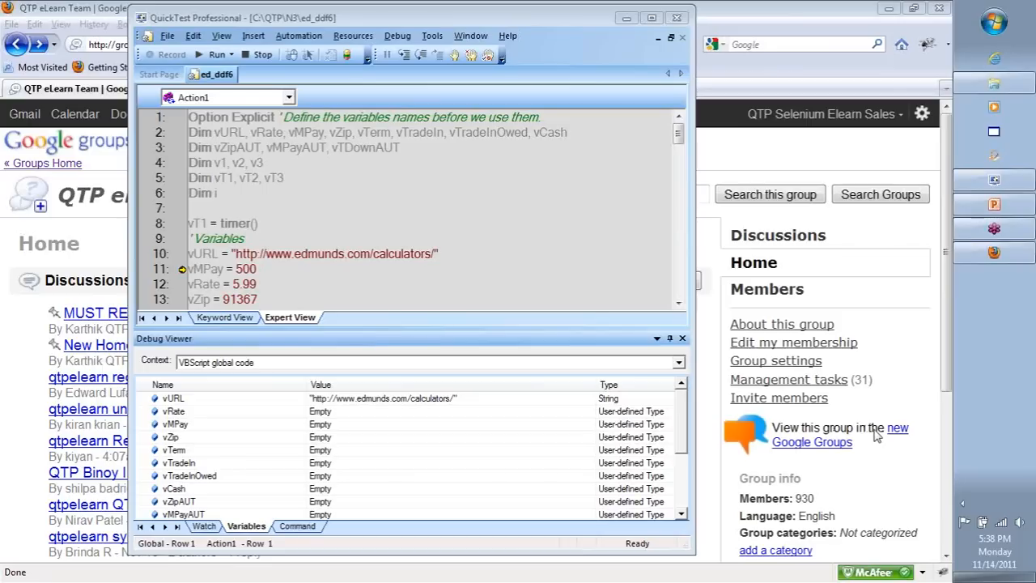
{"action": "mouse_move", "coordinate": [870, 429]}
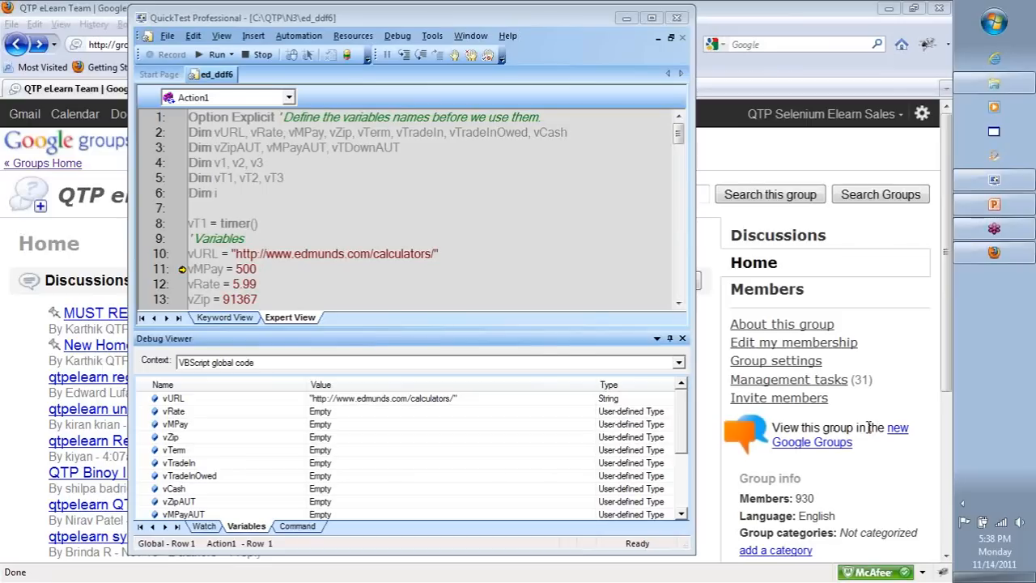
{"action": "mouse_move", "coordinate": [603, 233]}
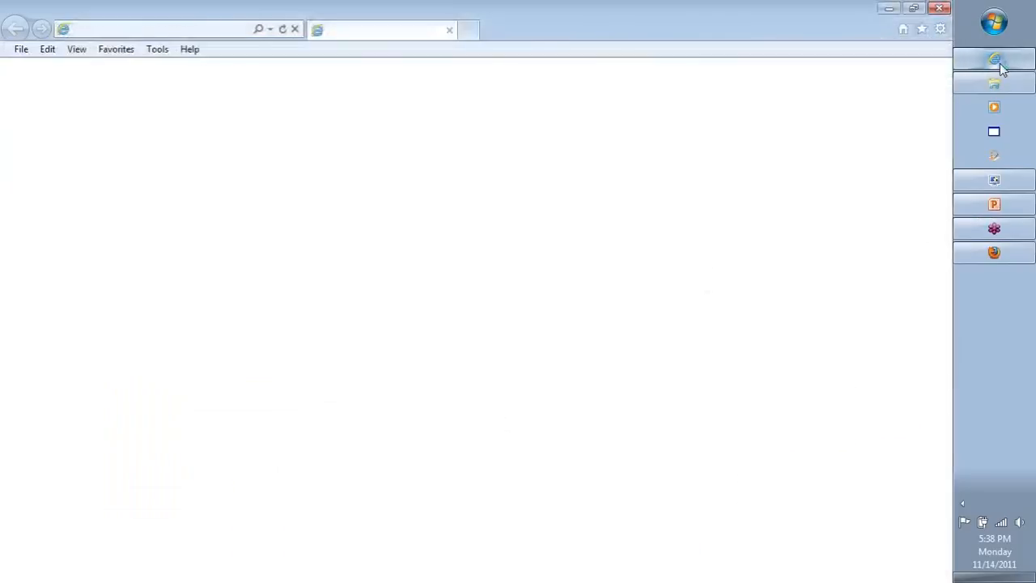
{"action": "left_click", "coordinate": [994, 58]}
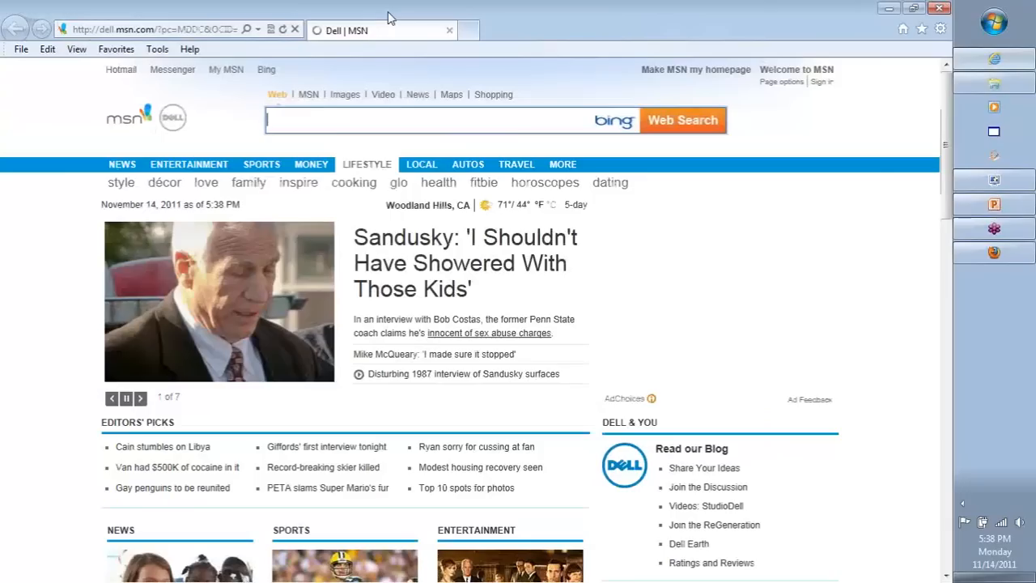